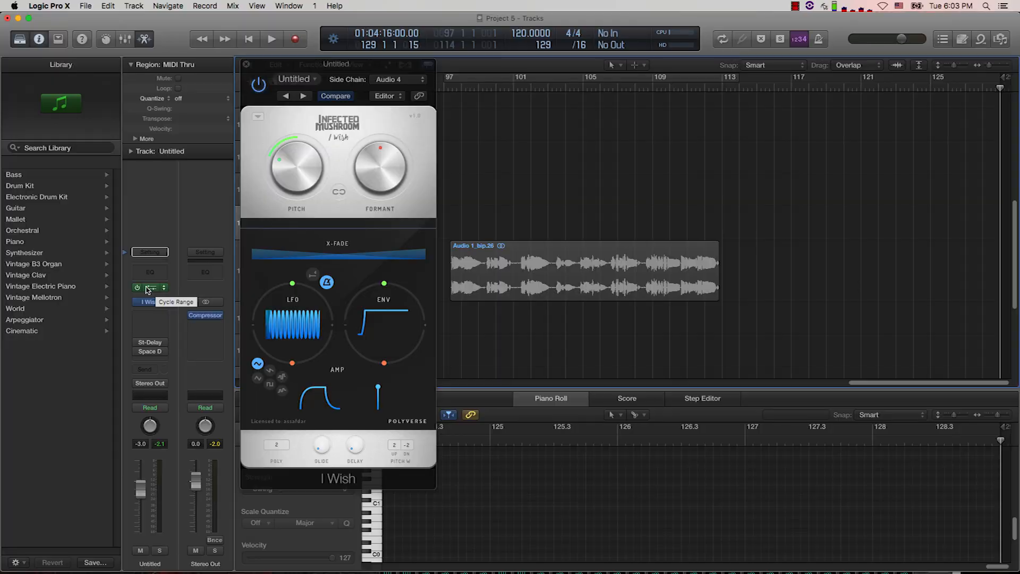
Show the Arpeggiator MIDI effect settings alongside the I Wish synth window
left_click(150, 287)
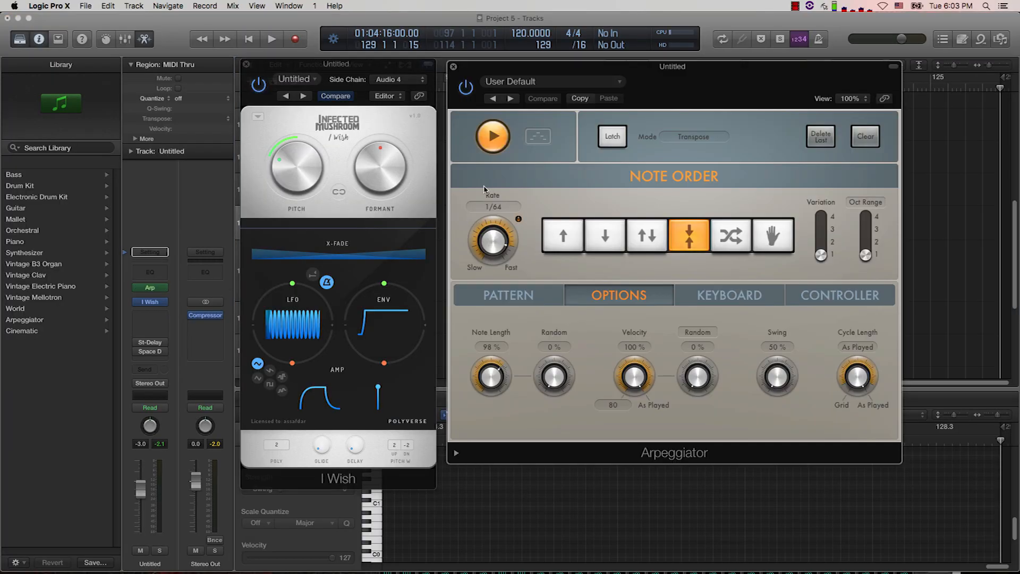
mouse_move(552, 147)
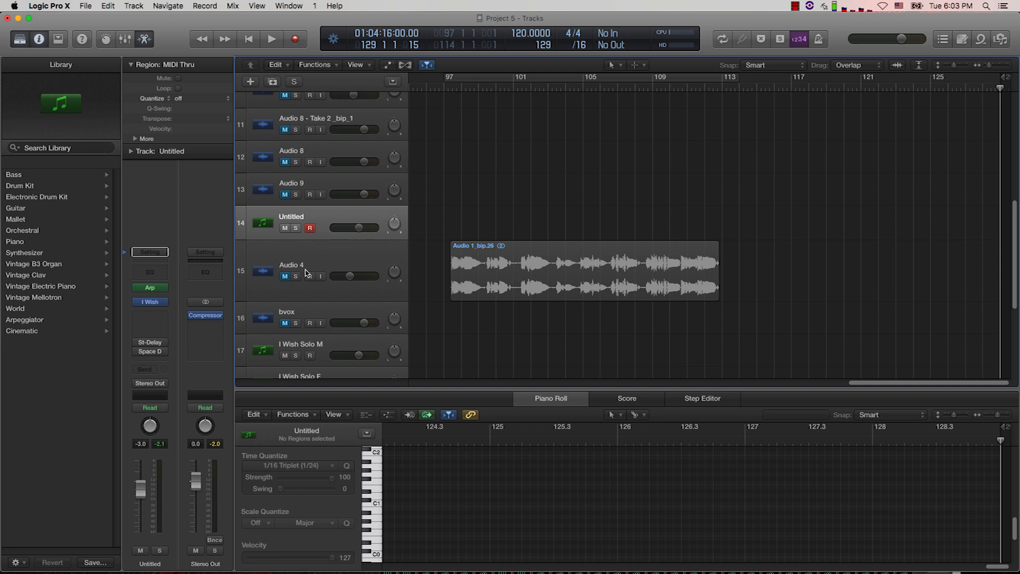
Solo and audition the Audio 4 vocal, stop, then reopen the I Wish synth on the Untitled strip
left_click(271, 38)
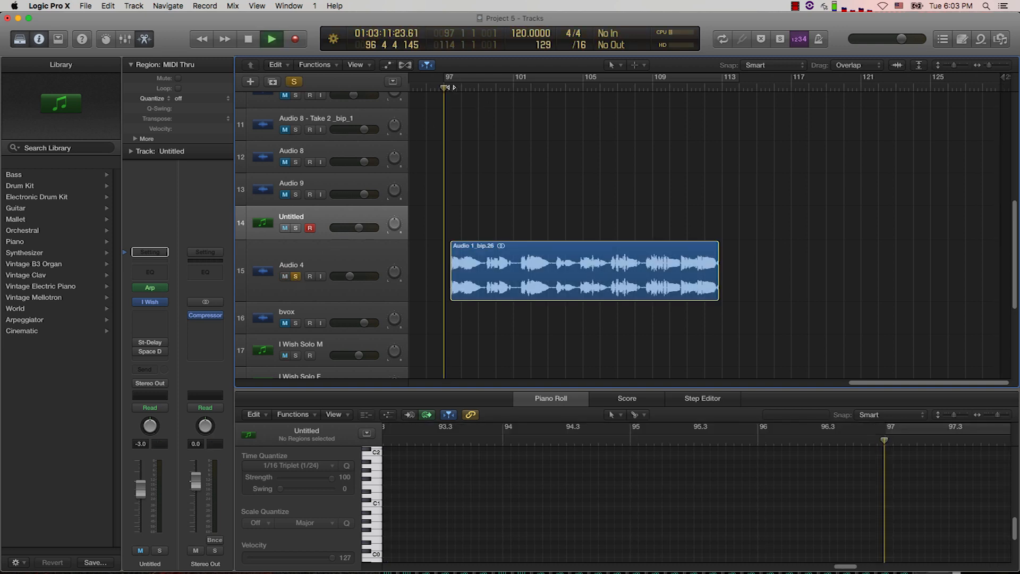
left_click(272, 39)
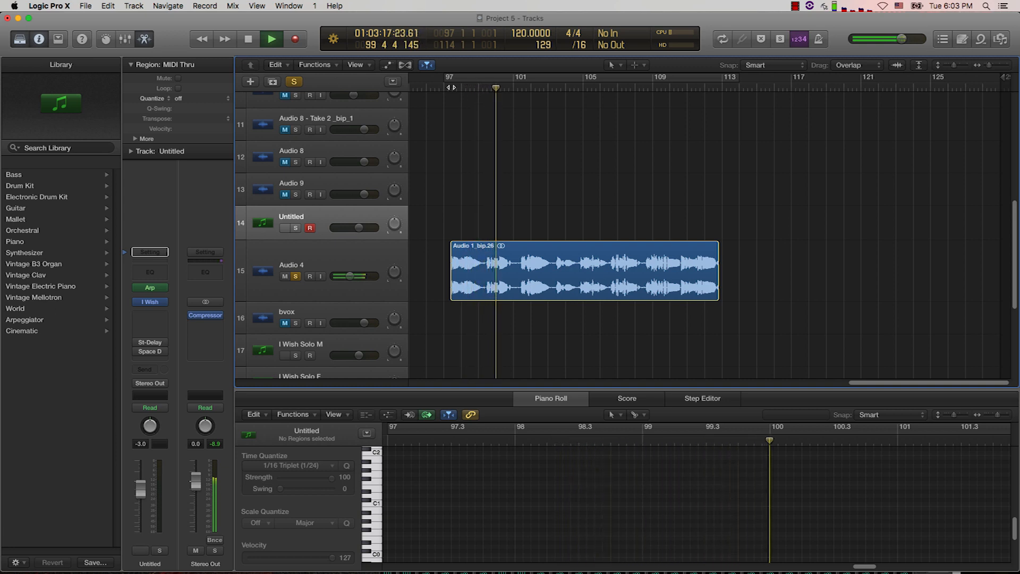
left_click(271, 39)
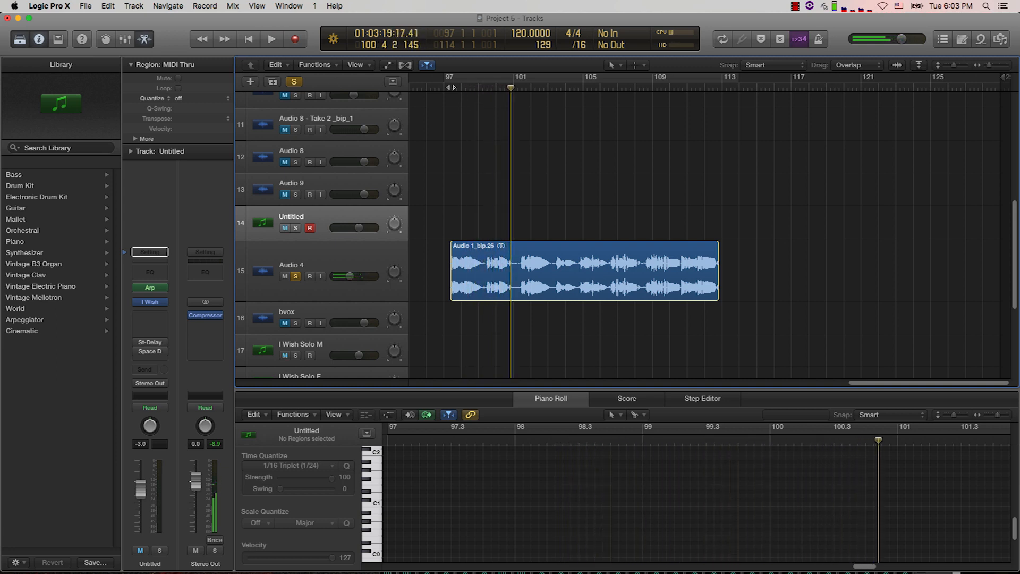
left_click(148, 301)
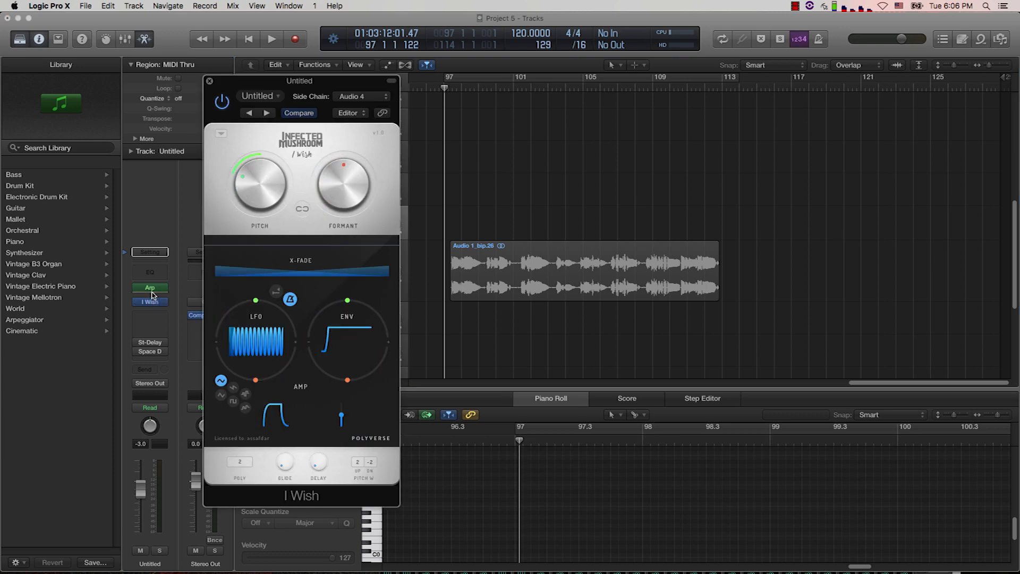
With the Arpeggiator shown, record a short chord region on the Untitled track and stop
left_click(150, 288)
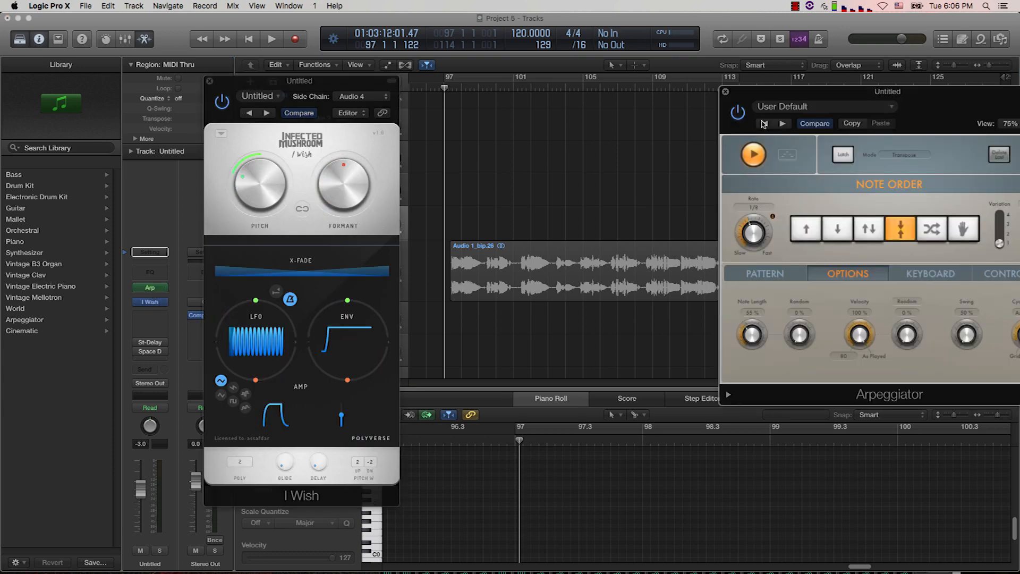
mouse_move(685, 172)
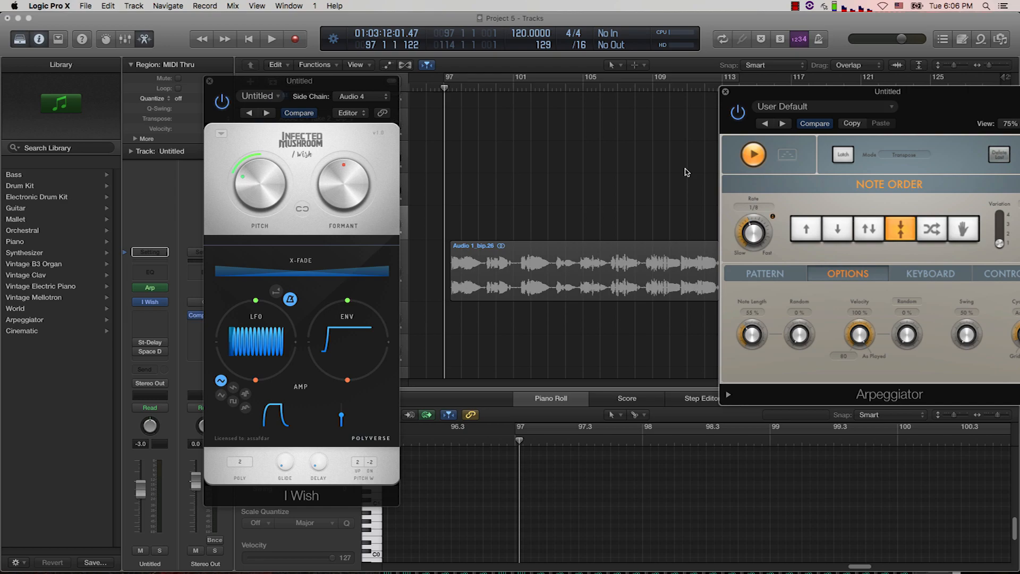
left_click(271, 39)
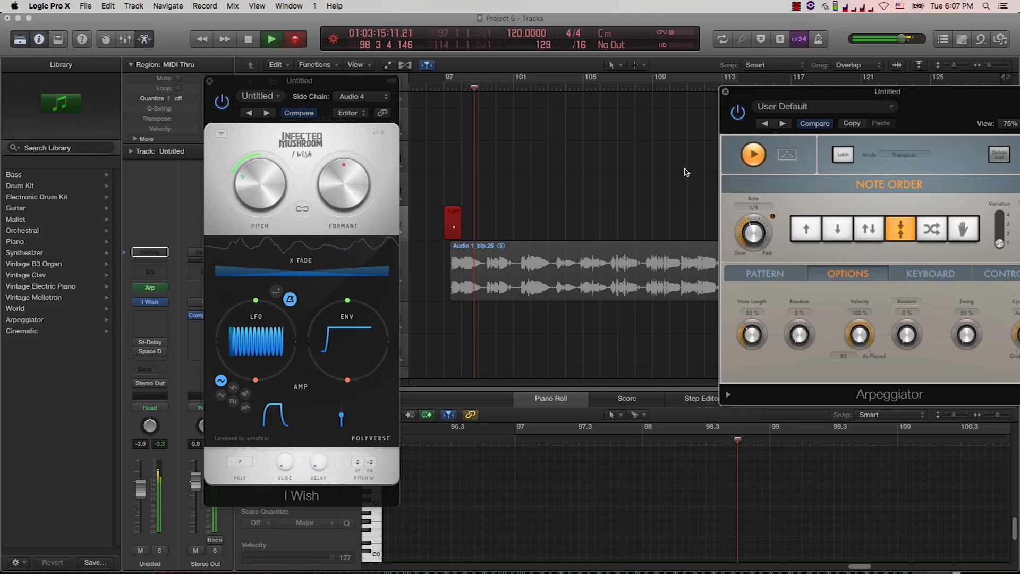
left_click(271, 40)
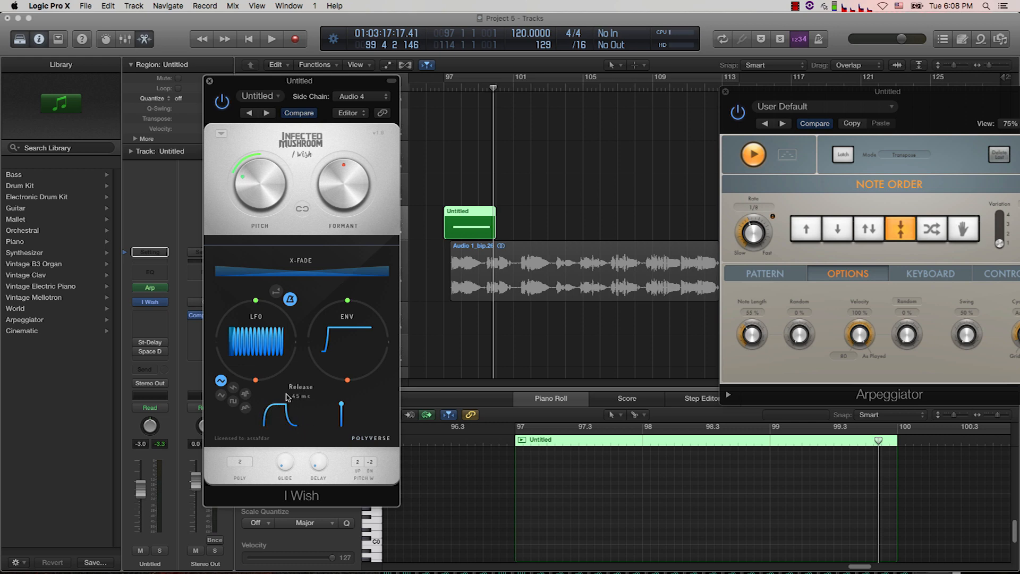
left_click(272, 39)
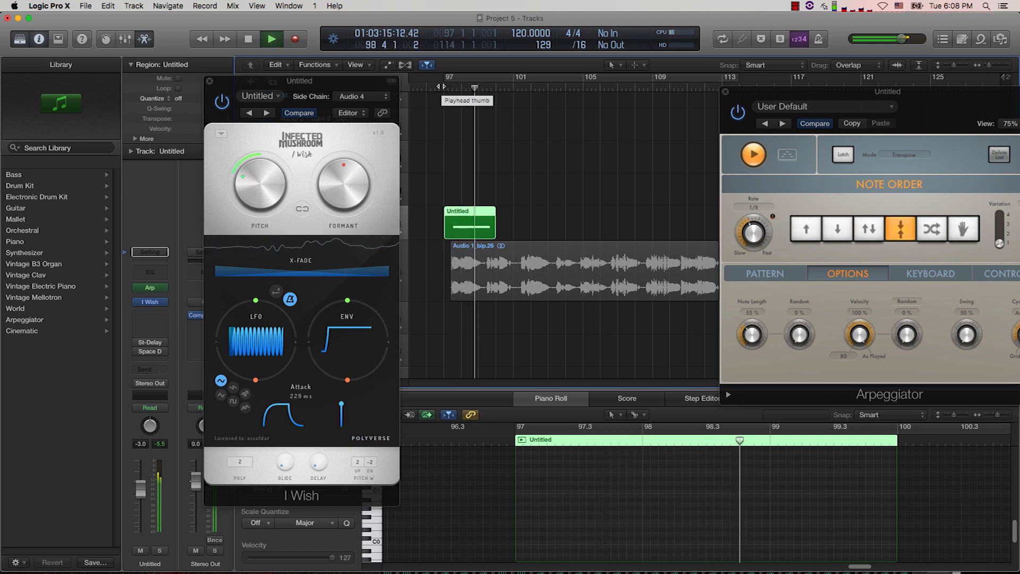
left_click(271, 39)
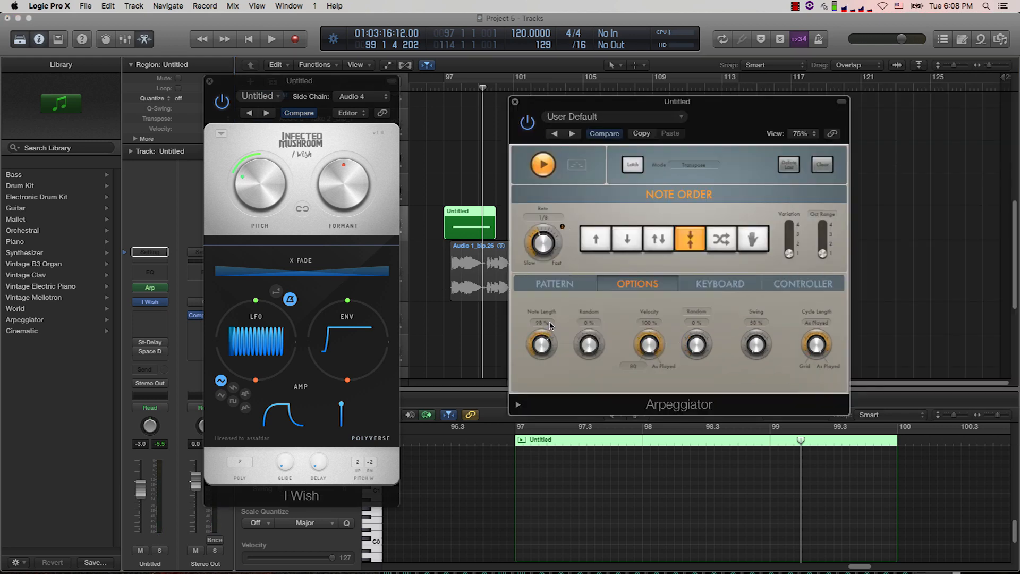
Record a longer chord region with the Arpeggiator rate at 1/64, then stop recording
left_click(272, 40)
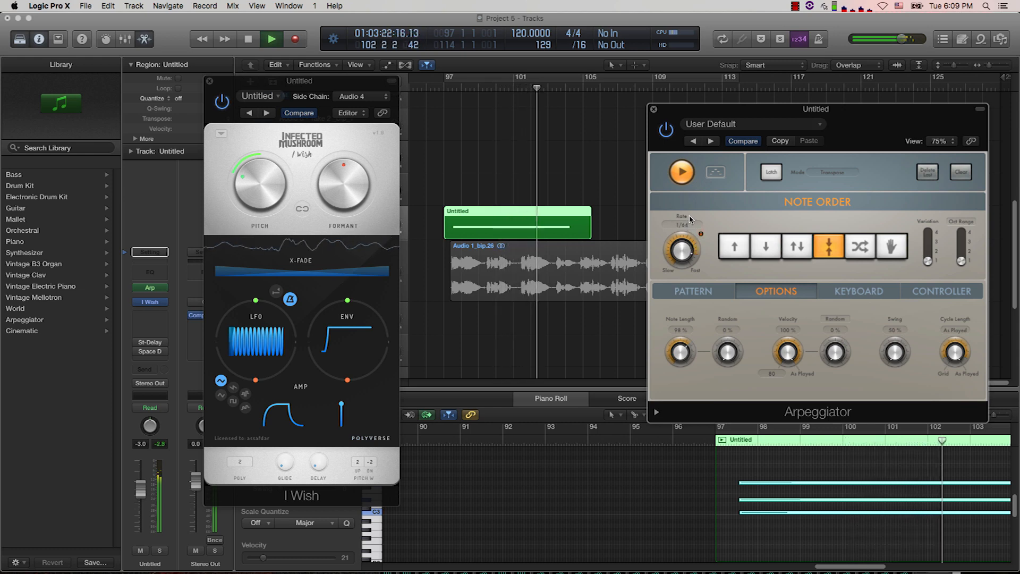
left_click(272, 39)
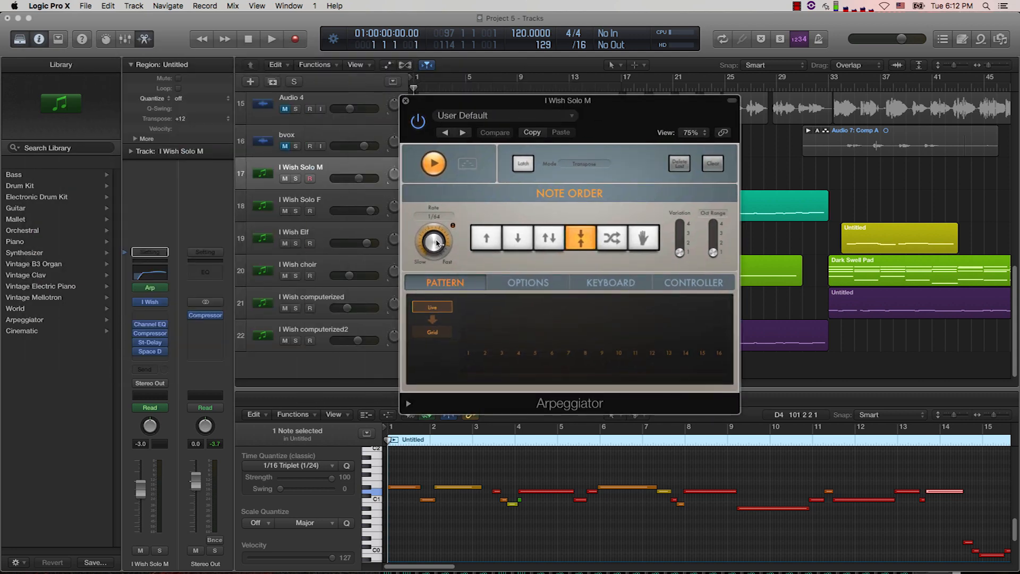
Swap the Arpeggiator for I Wish Solo M's synth, play the layers soloing the computerized track, then stop
left_click(149, 301)
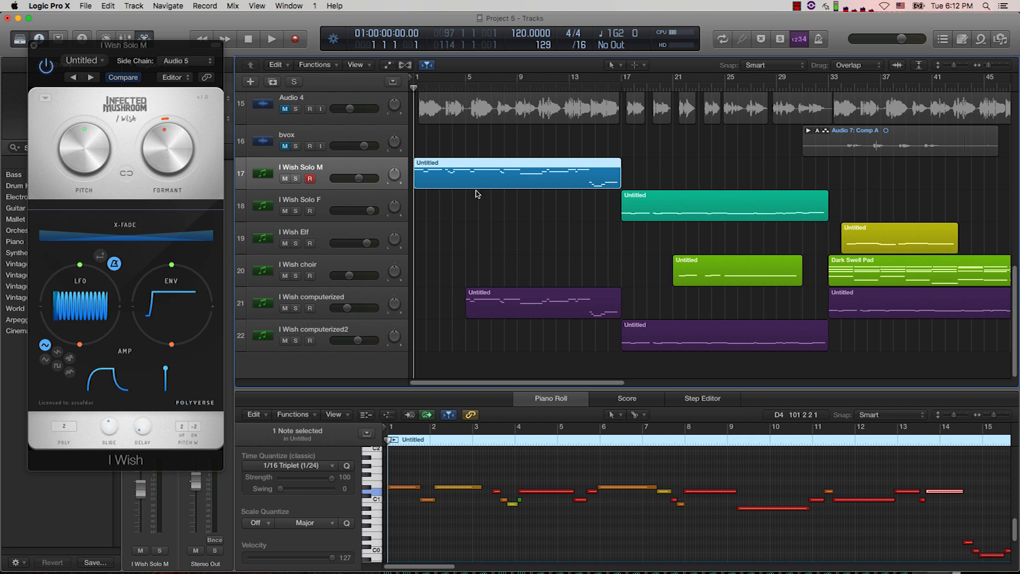
left_click(271, 39)
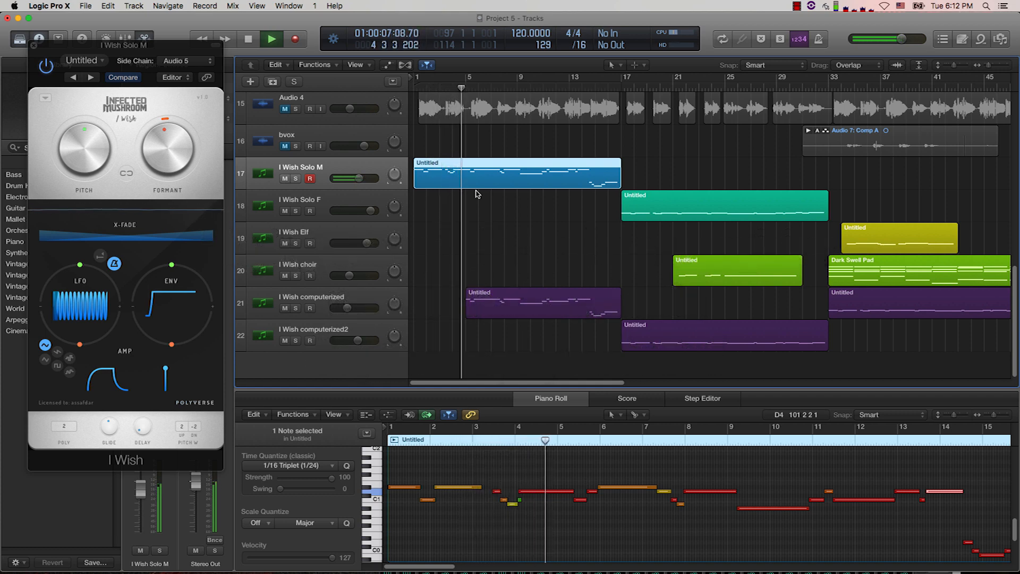
left_click(297, 308)
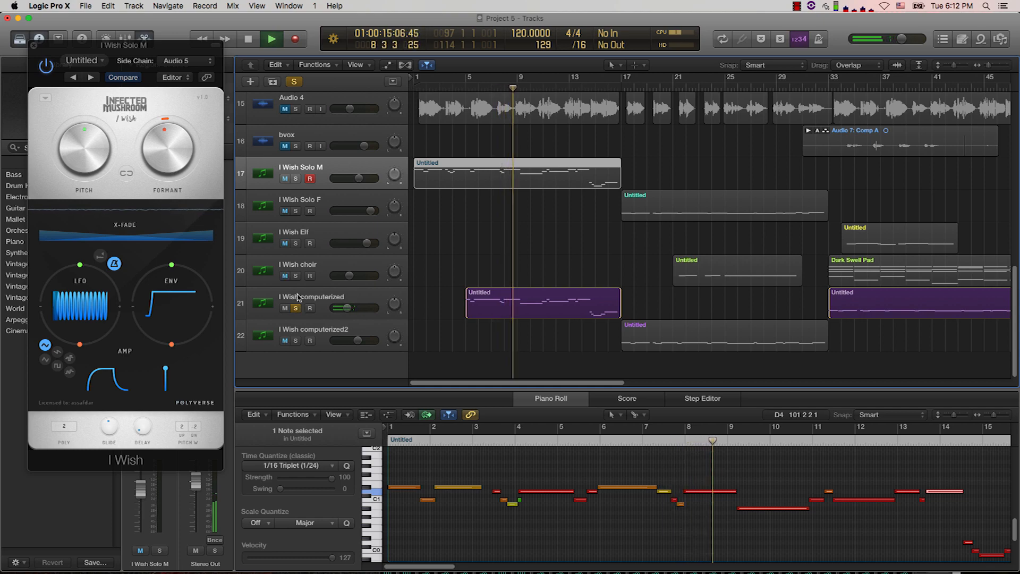
left_click(515, 173)
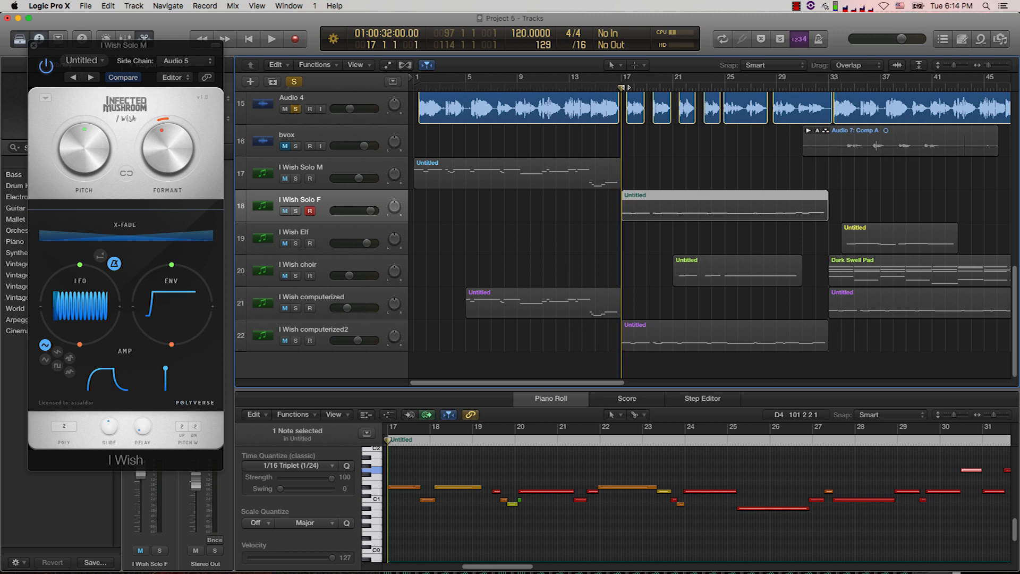
left_click(271, 38)
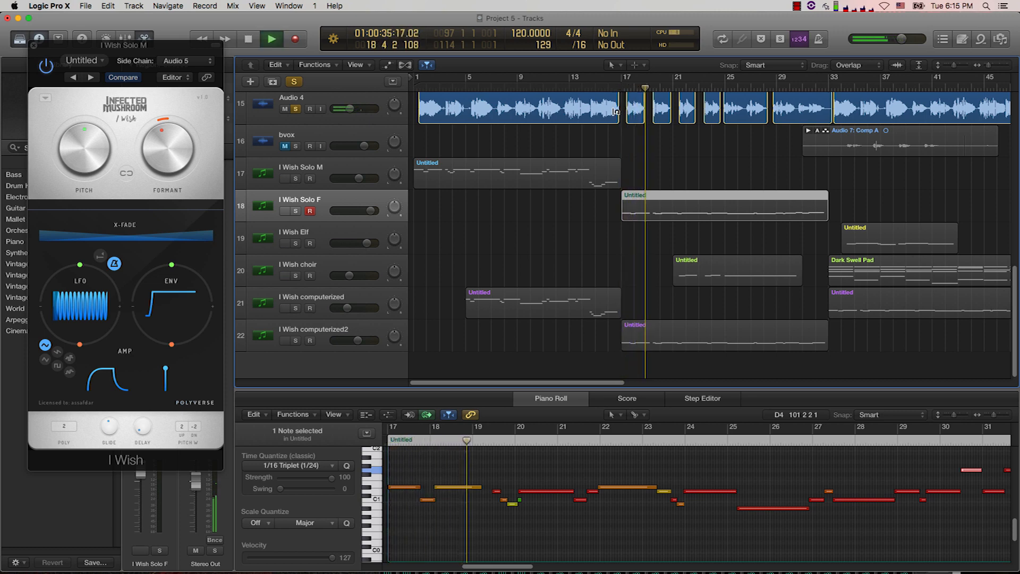
Play from bar 17 and solo the I Wish choir track so only its regions sound
left_click(723, 207)
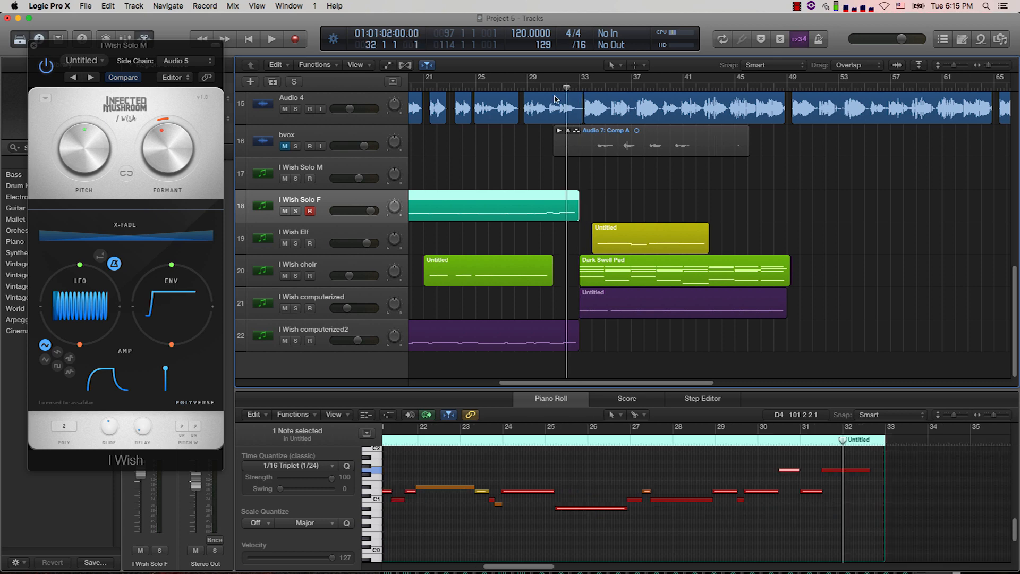
left_click(295, 81)
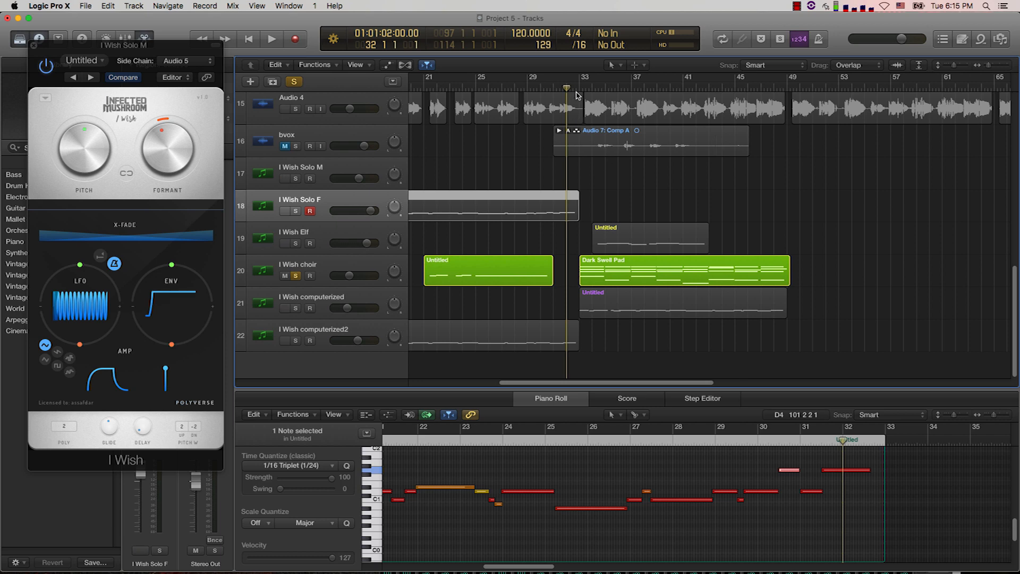
Start playback to hear the I Wish computerized layer with its synth settings shown
left_click(272, 39)
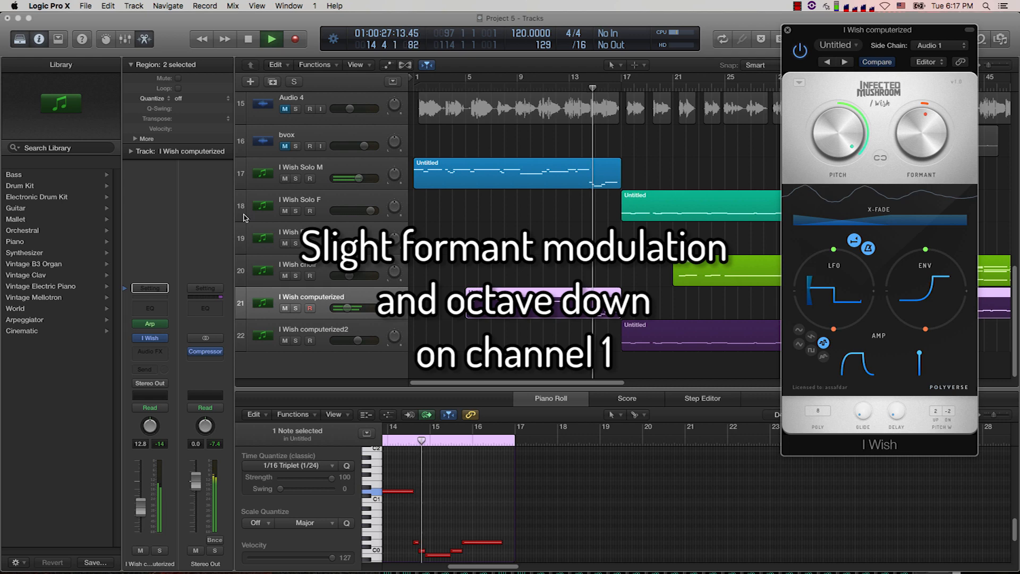
Review I Wish settings for Solo F, computerized2 and choir in turn, leaving only the choir window up
left_click(300, 199)
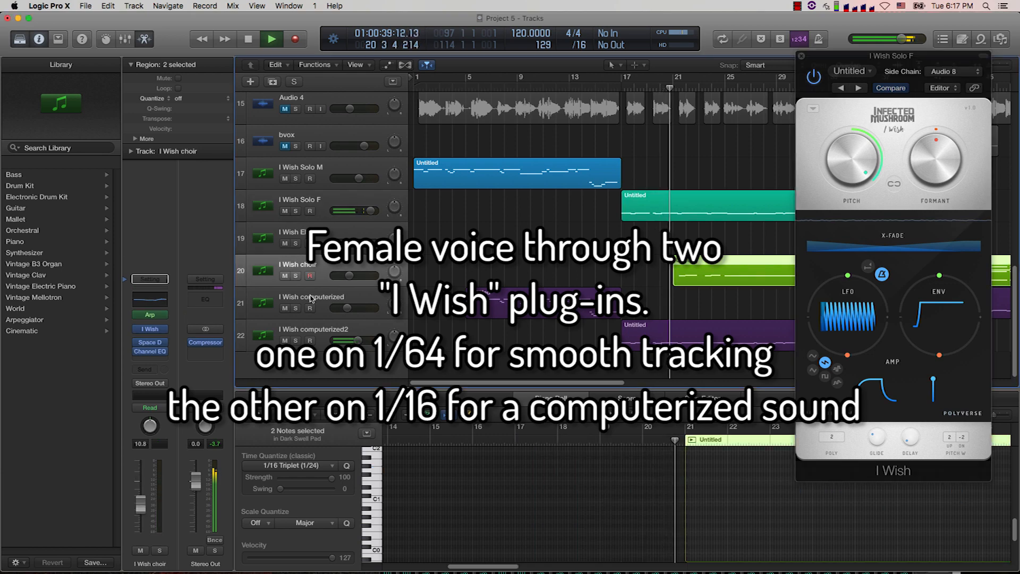
left_click(325, 335)
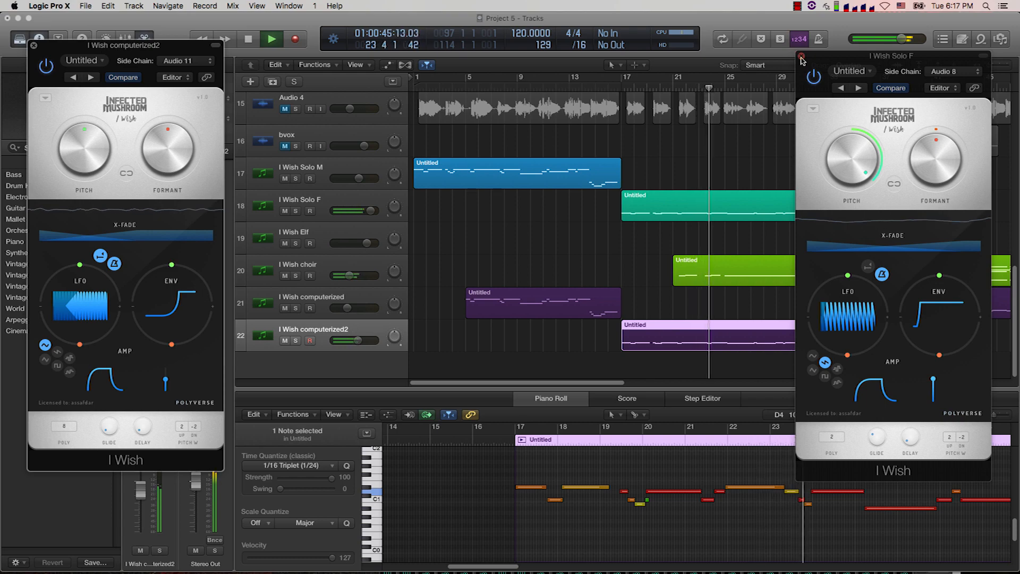
left_click(801, 57)
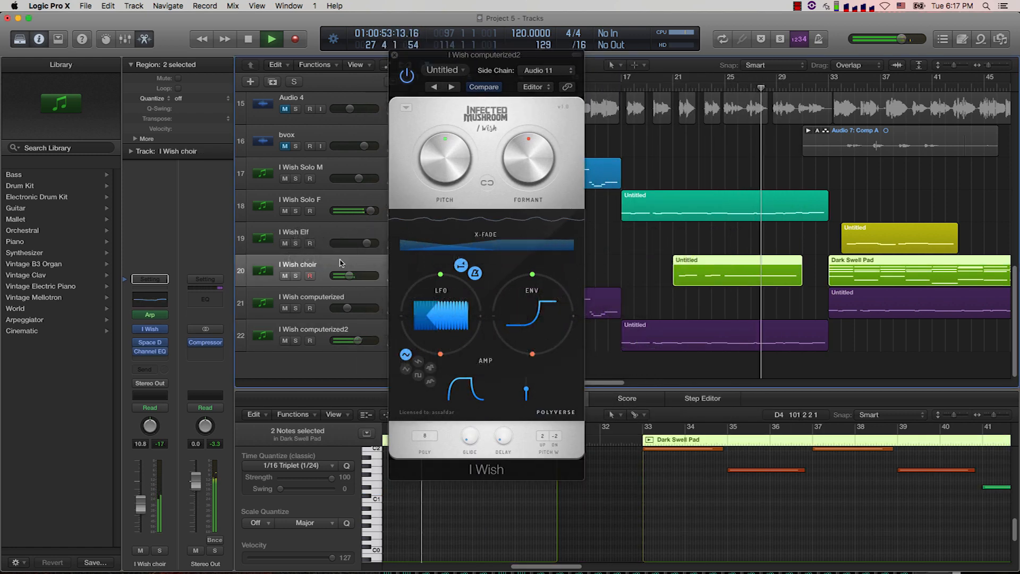
left_click(150, 315)
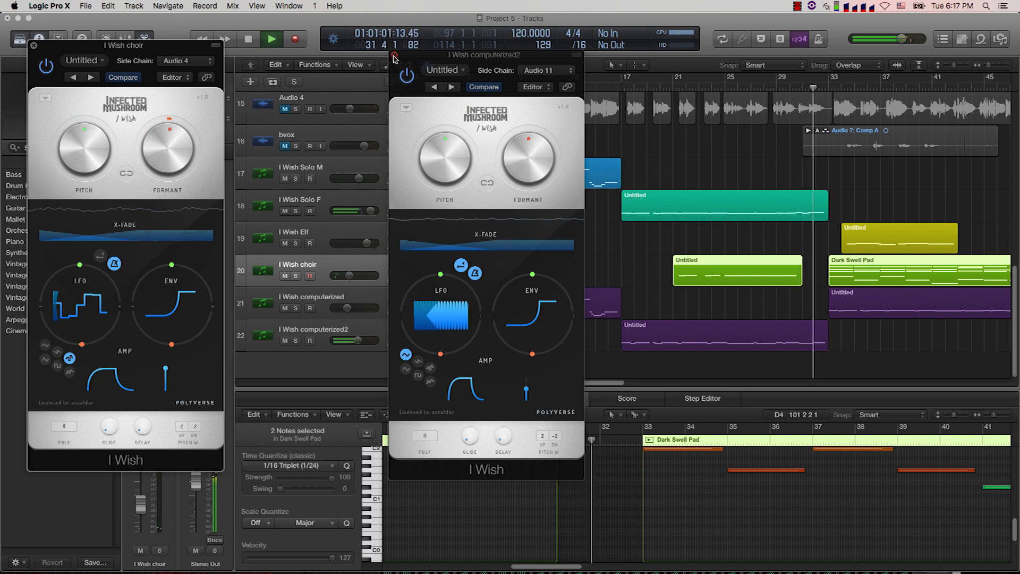
left_click(394, 54)
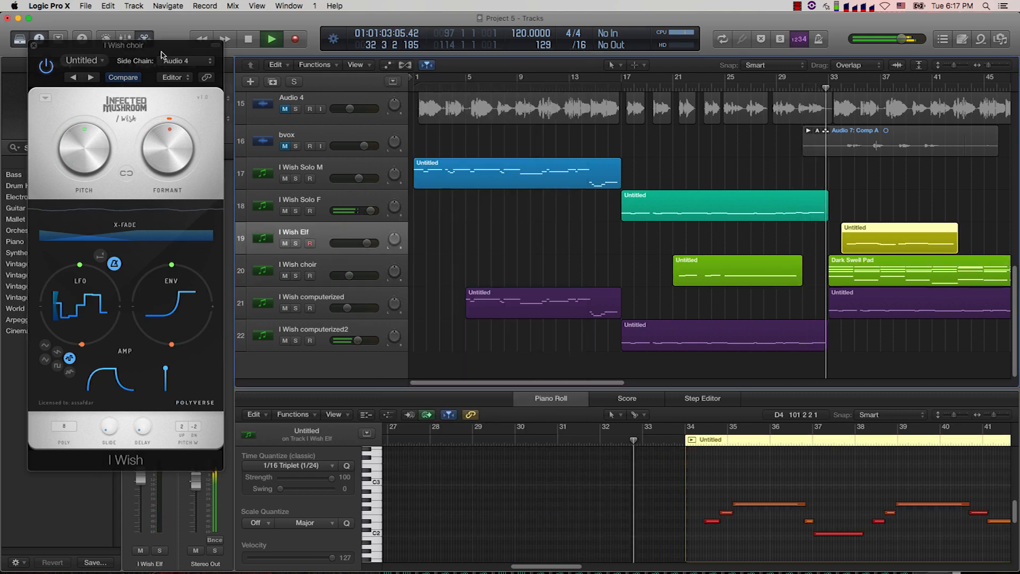